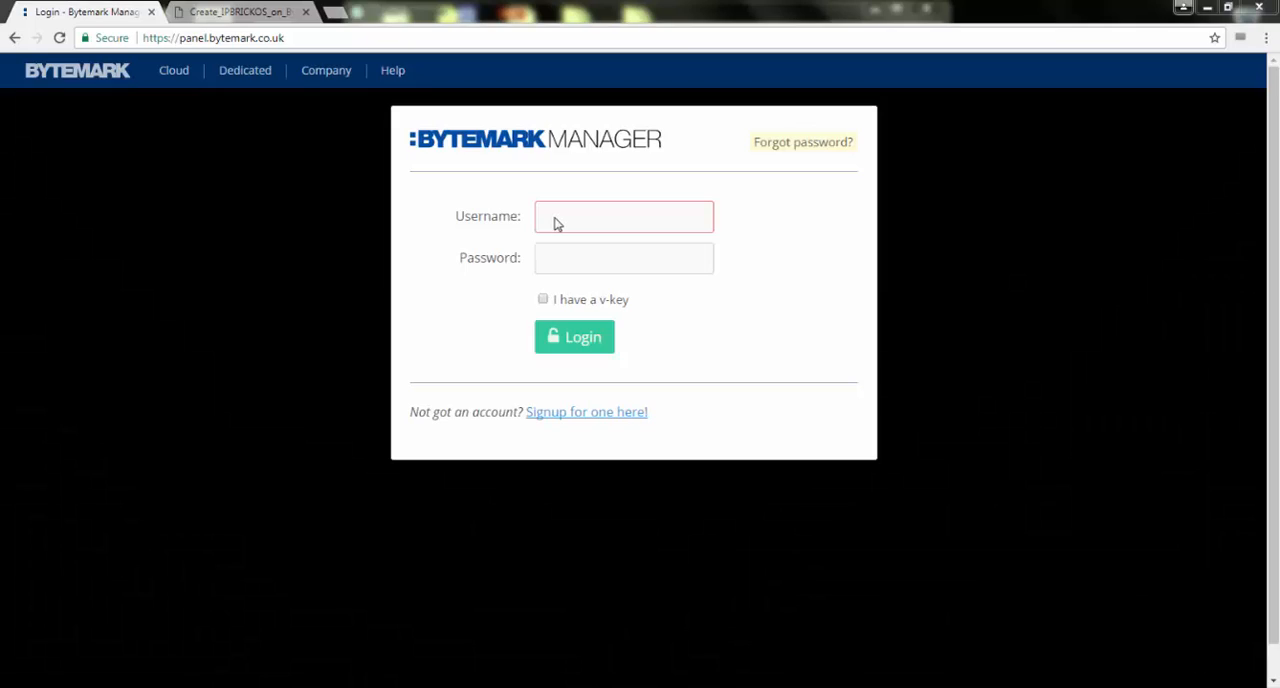
# Sign in to Bytemark Manager with the account username and password
pyautogui.click(574, 336)
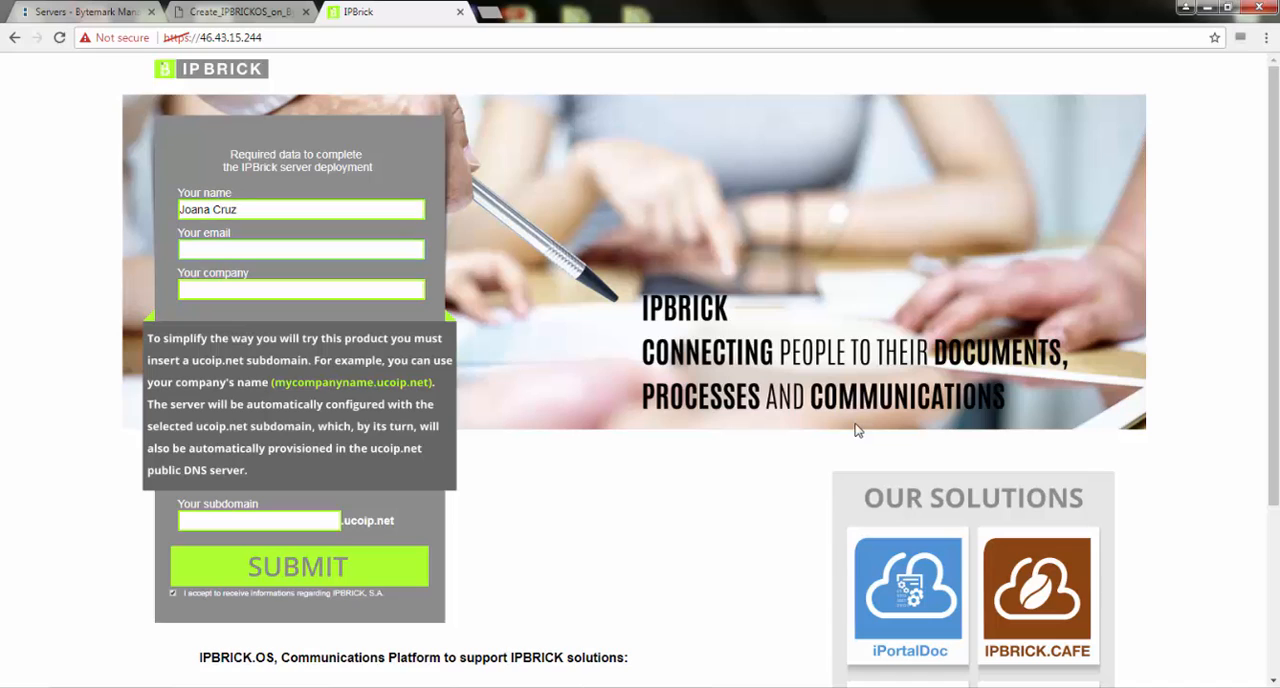
# Submit the IPBRICK deployment form with subdomain 'mycompanyname' so configuration starts
pyautogui.write('mycompanyname')
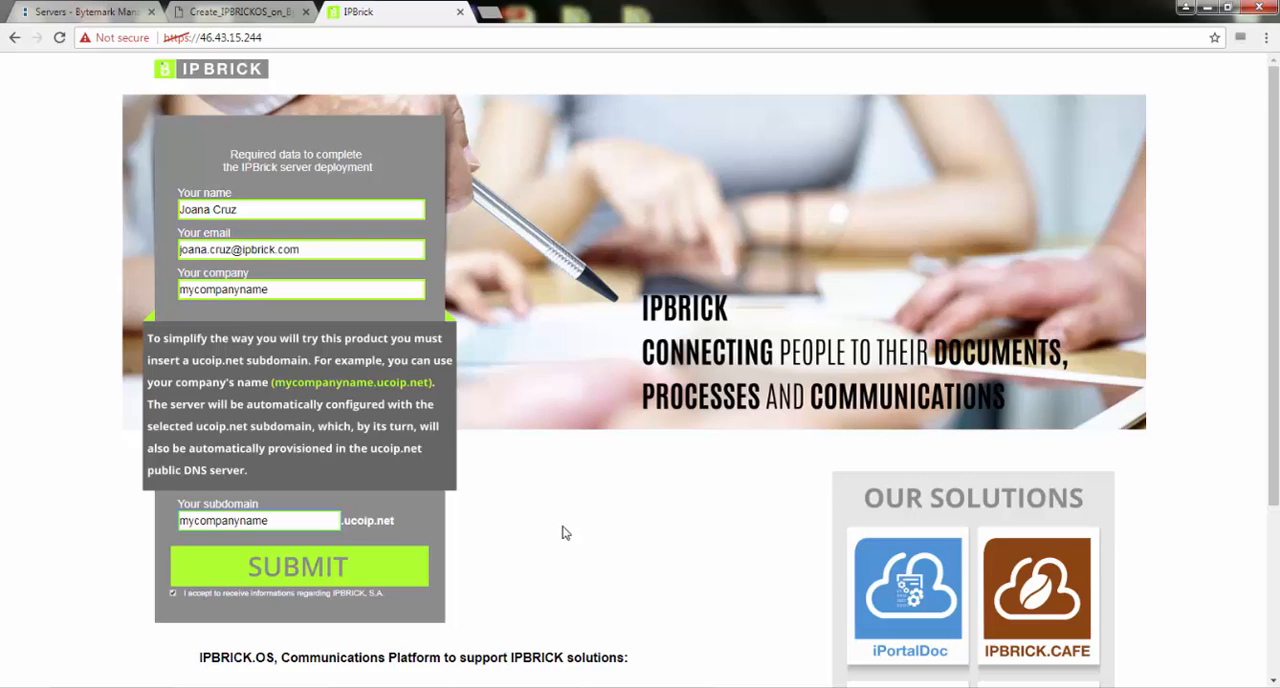
pyautogui.click(296, 566)
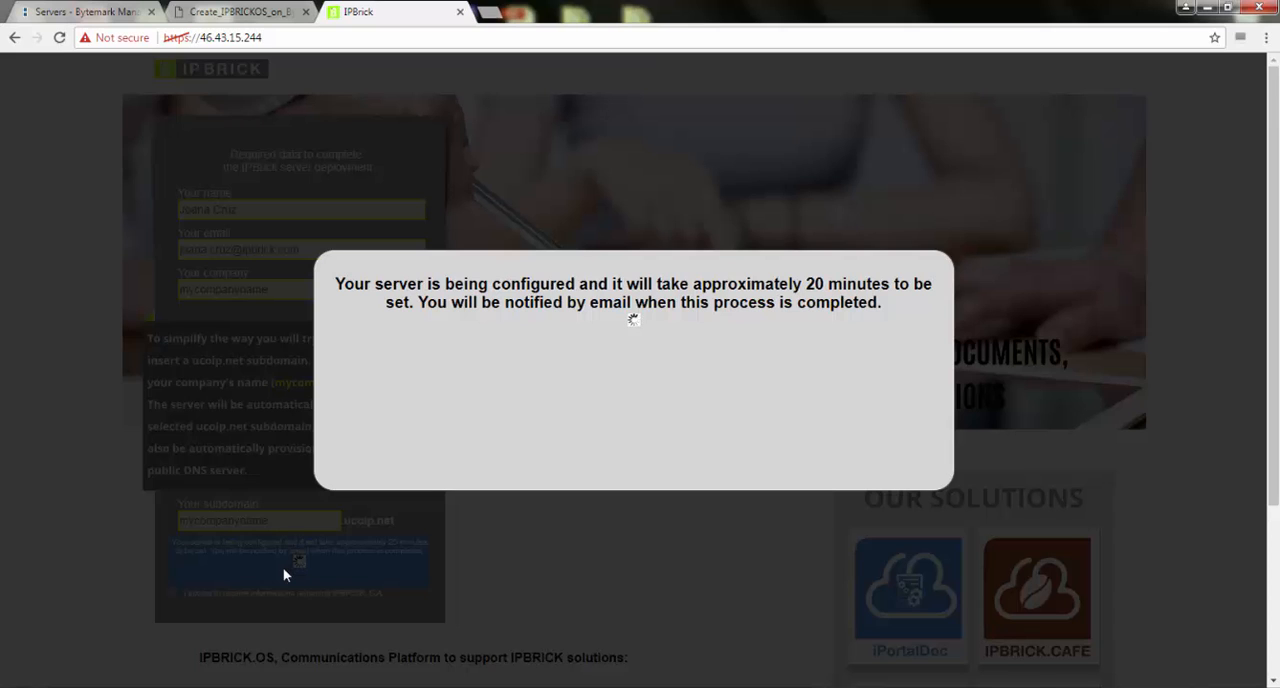